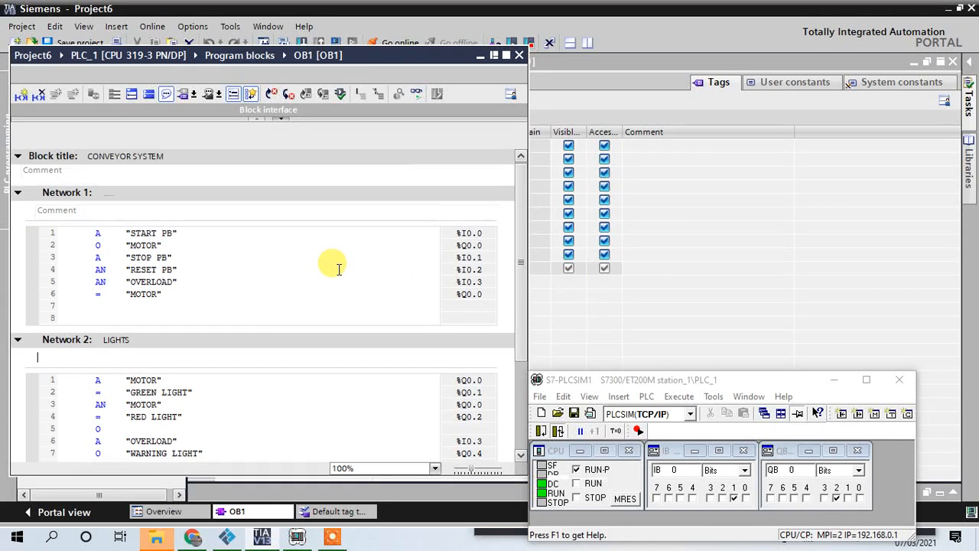
mouse_move(799, 211)
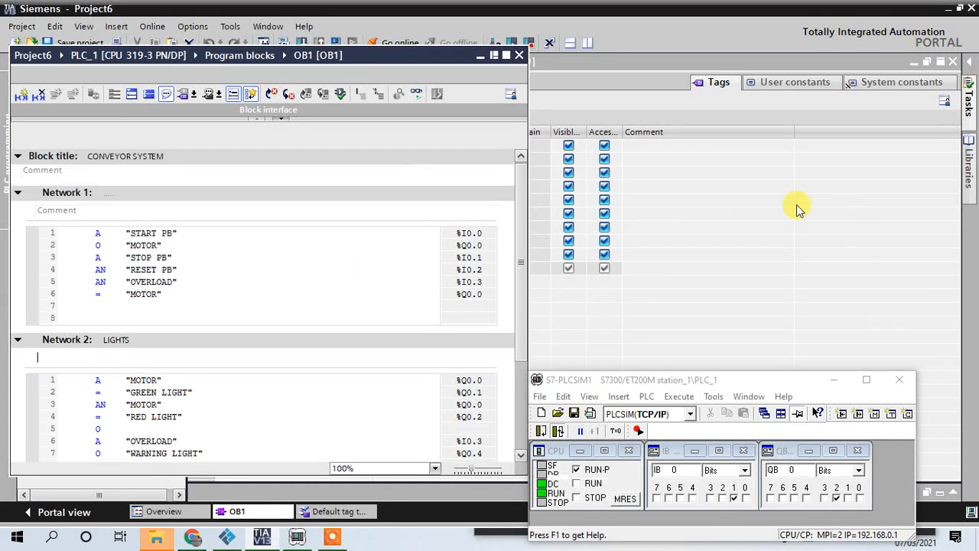
mouse_move(333, 339)
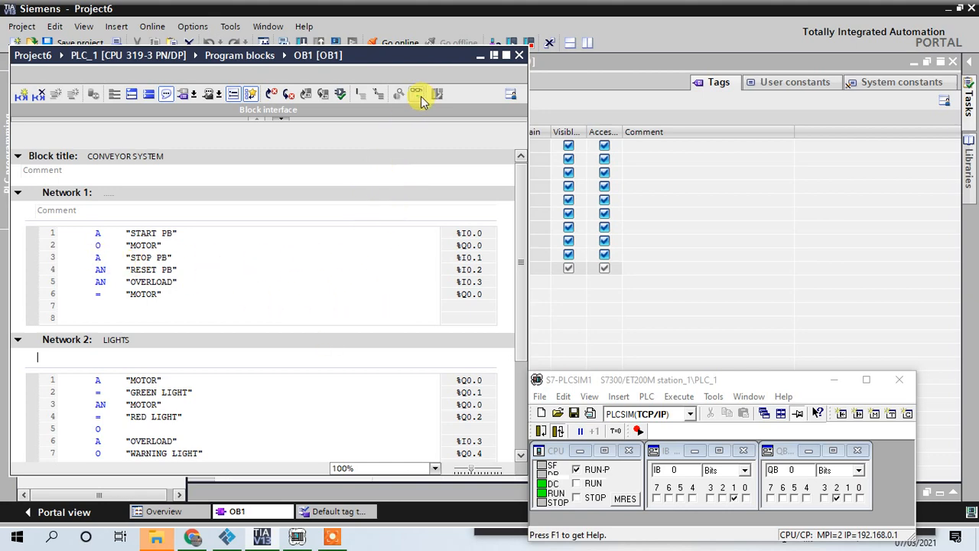
Press the Start push button on the Factory IO control panel beside the monitored OB1 program.
scroll(down, 3)
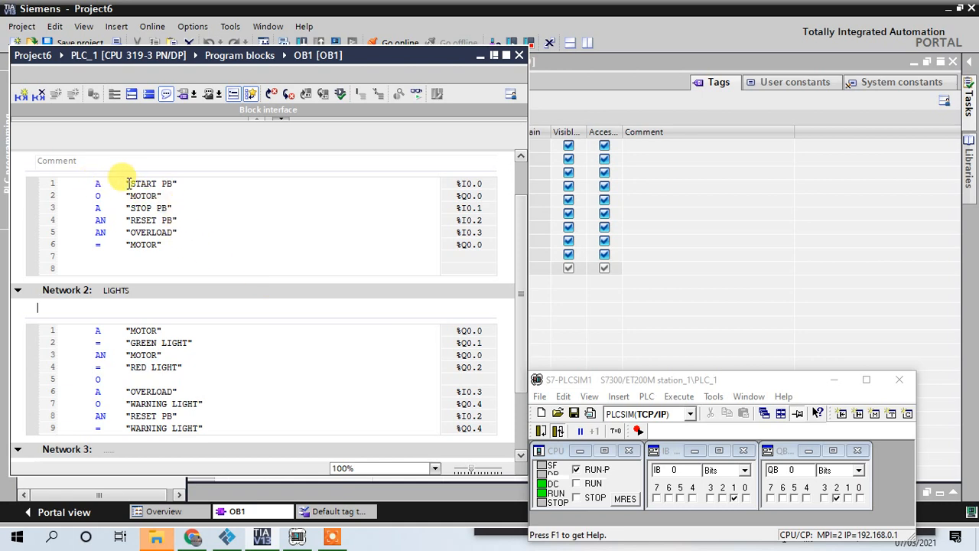
mouse_move(419, 193)
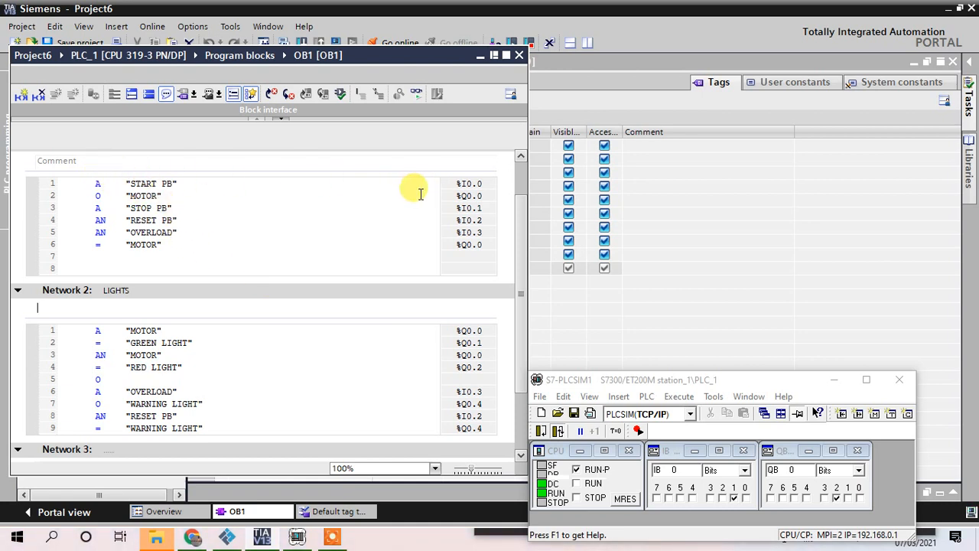
mouse_move(200, 183)
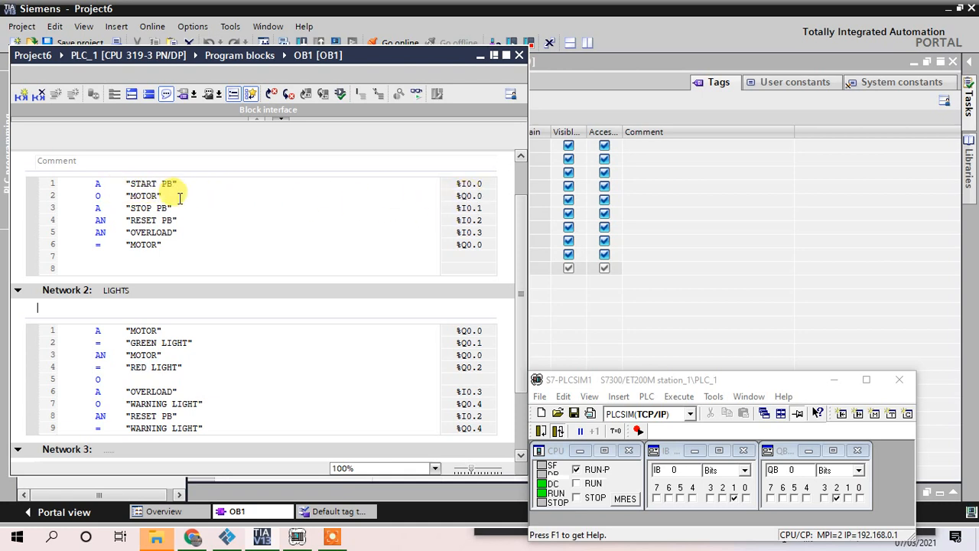
mouse_move(431, 225)
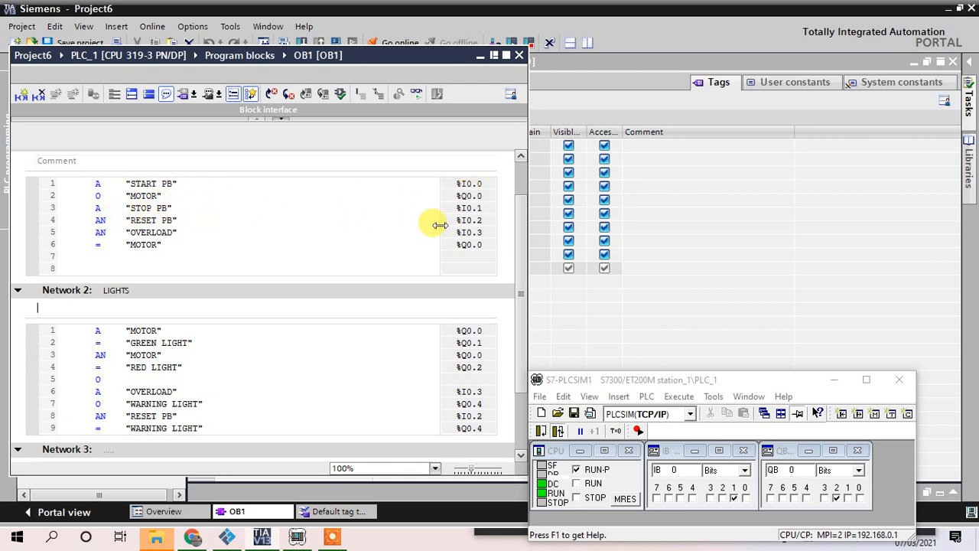
mouse_move(487, 222)
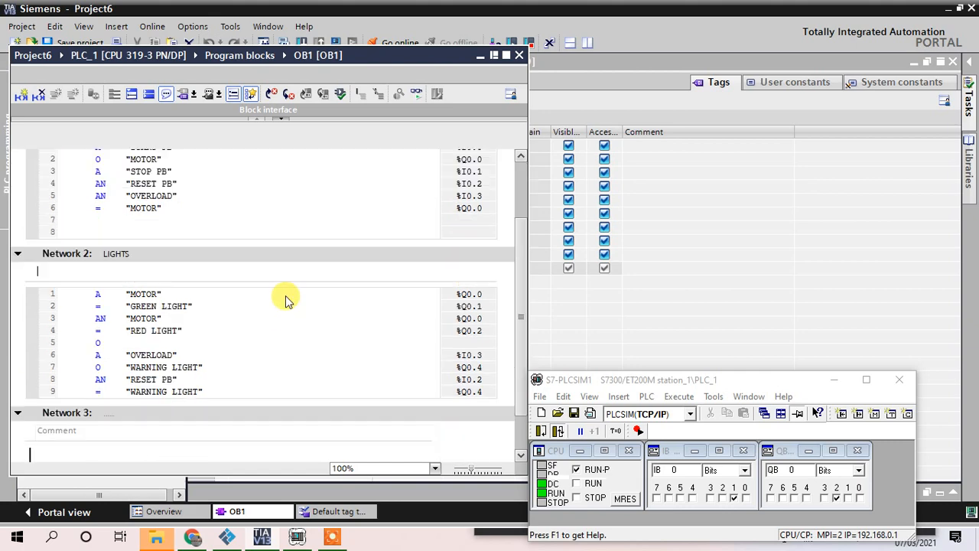
scroll(down, 3)
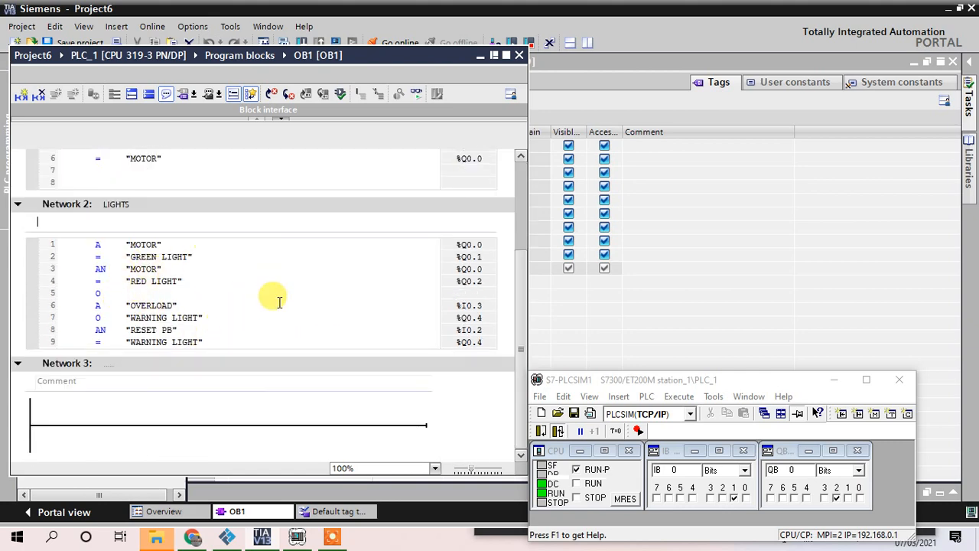
scroll(up, 3)
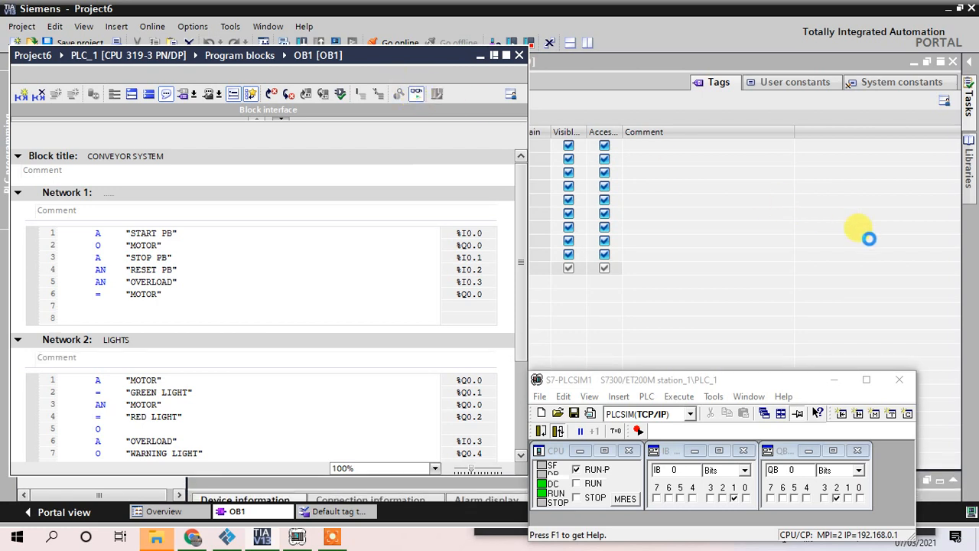
mouse_move(872, 243)
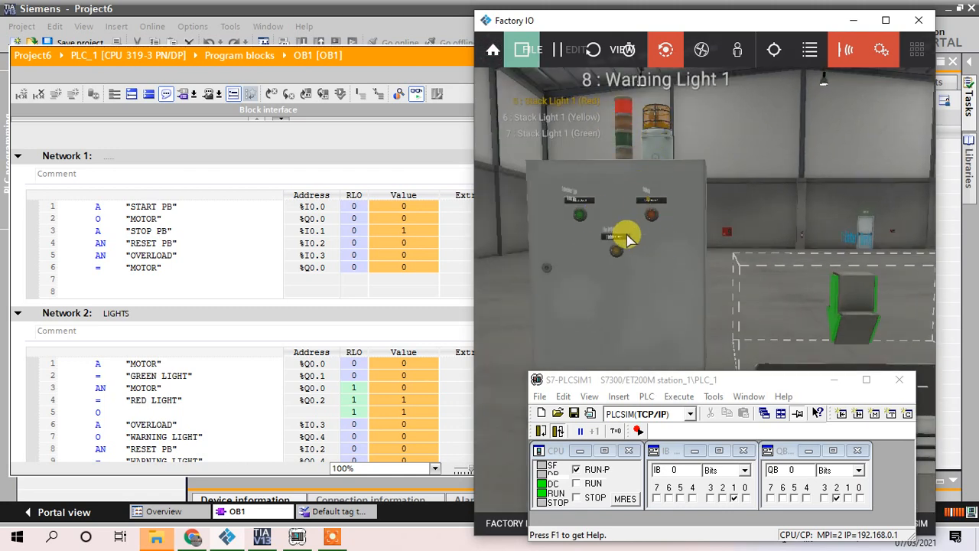
mouse_move(627, 144)
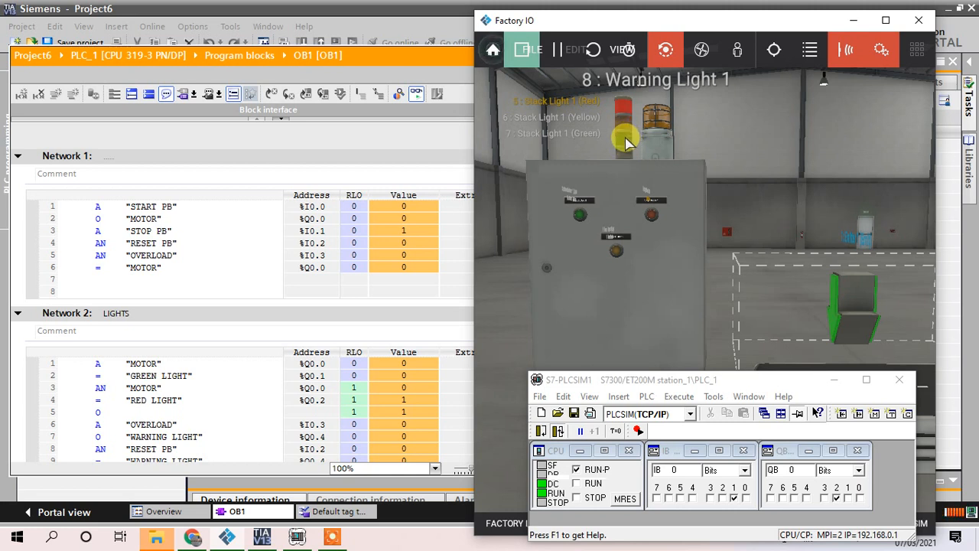
mouse_move(626, 141)
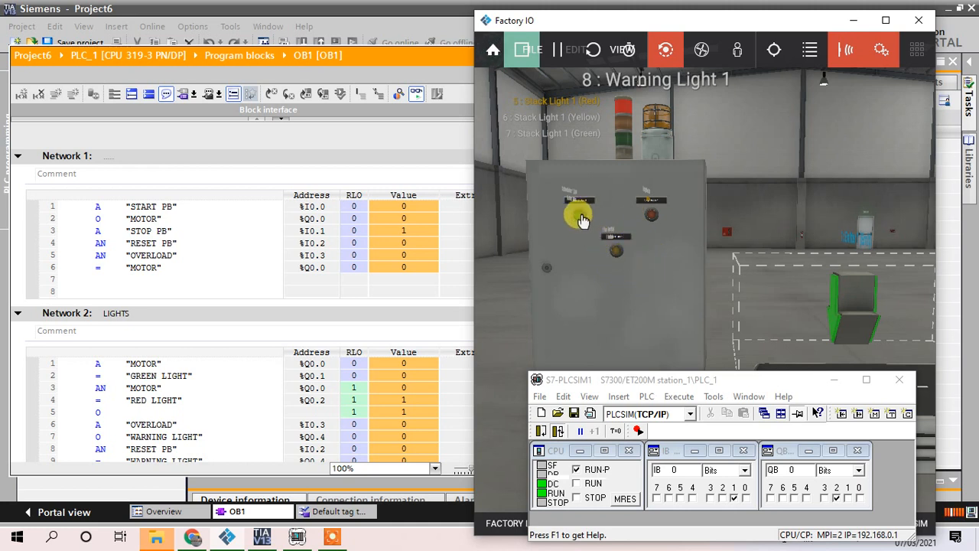
click(578, 218)
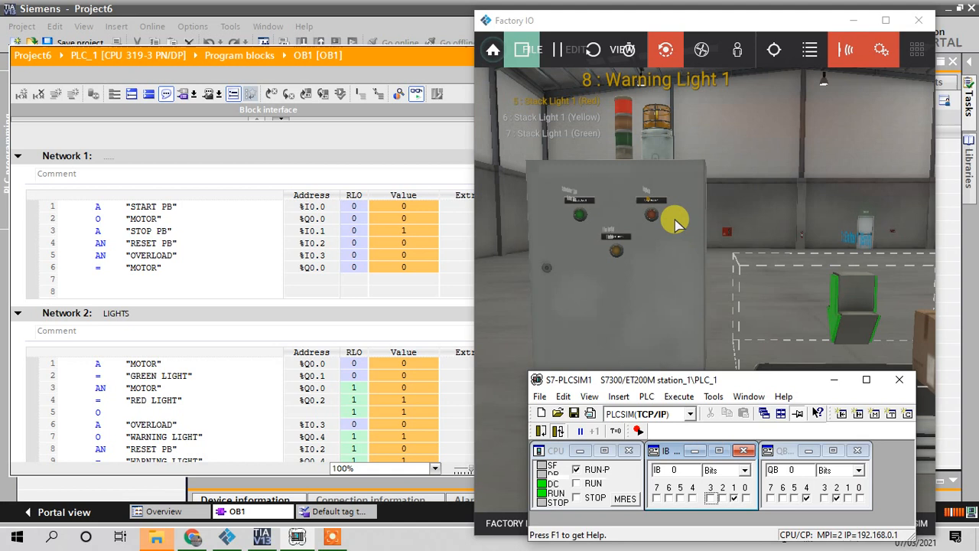
mouse_move(373, 297)
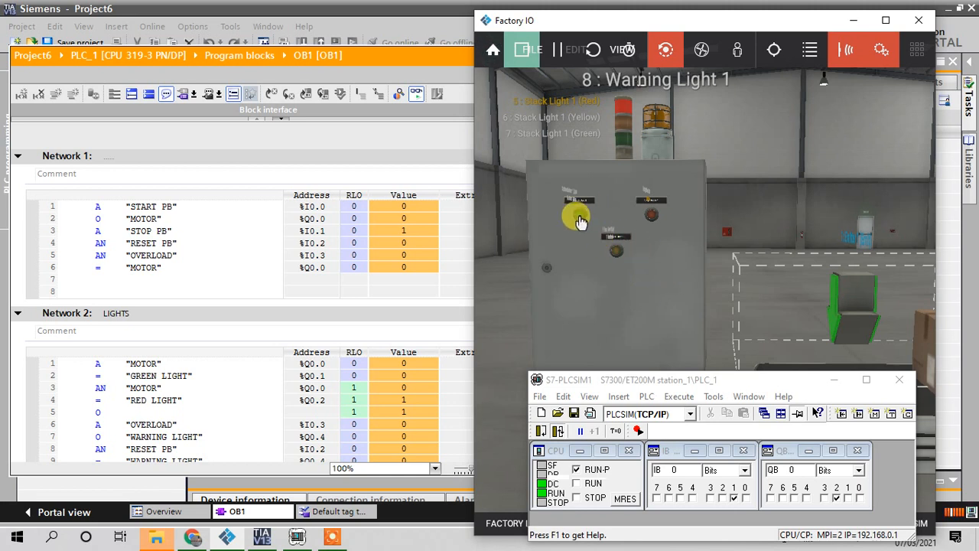
Start, stop, restart and stop the conveyor from the panel, leaving the motor off and red light lit.
click(578, 216)
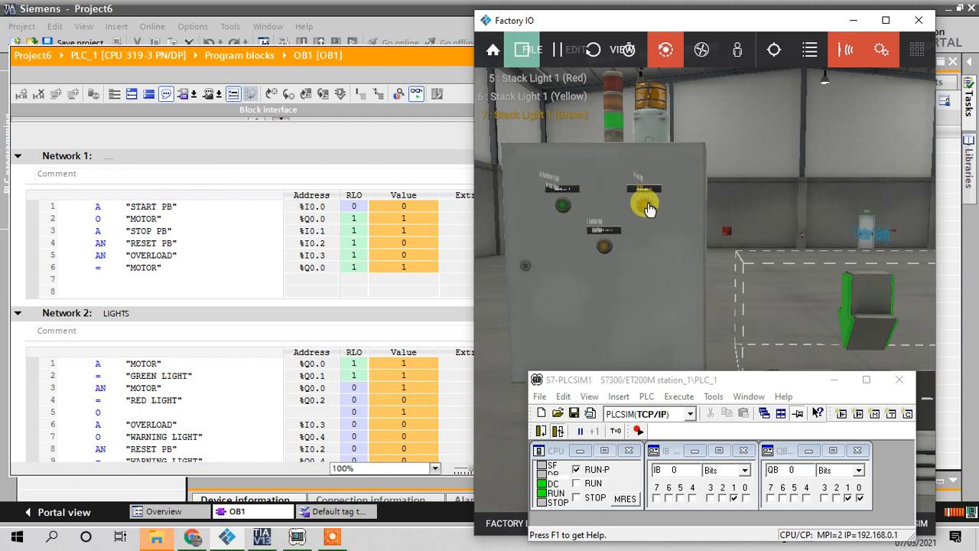
click(558, 205)
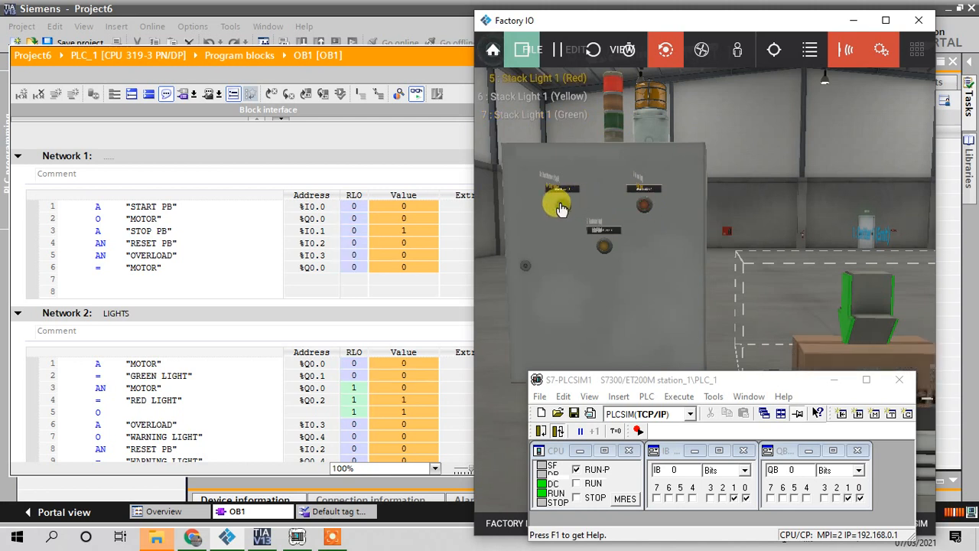
click(560, 205)
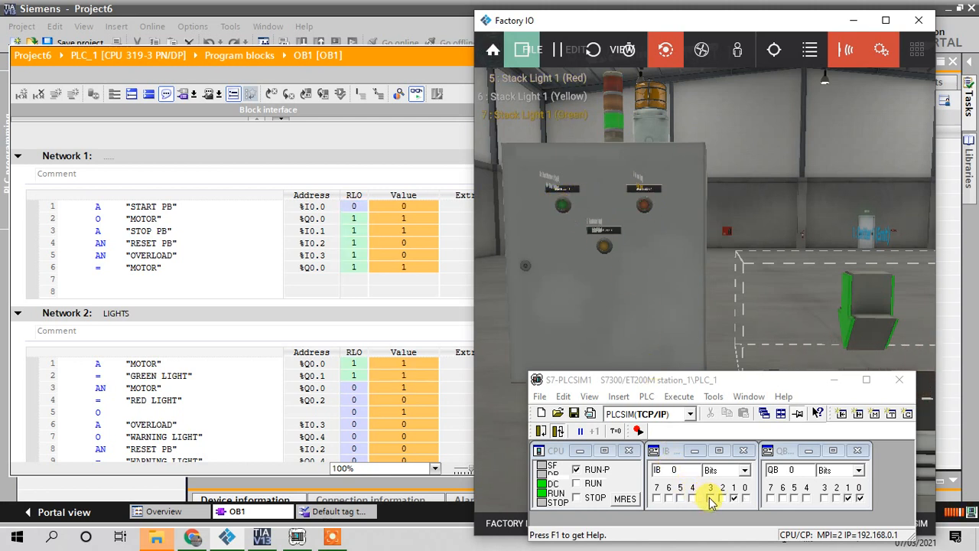
click(710, 498)
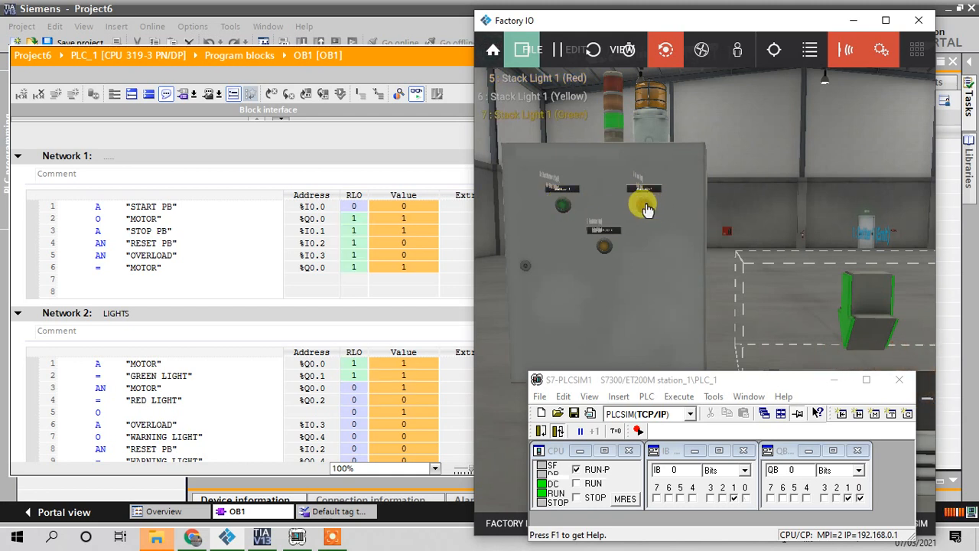
click(642, 202)
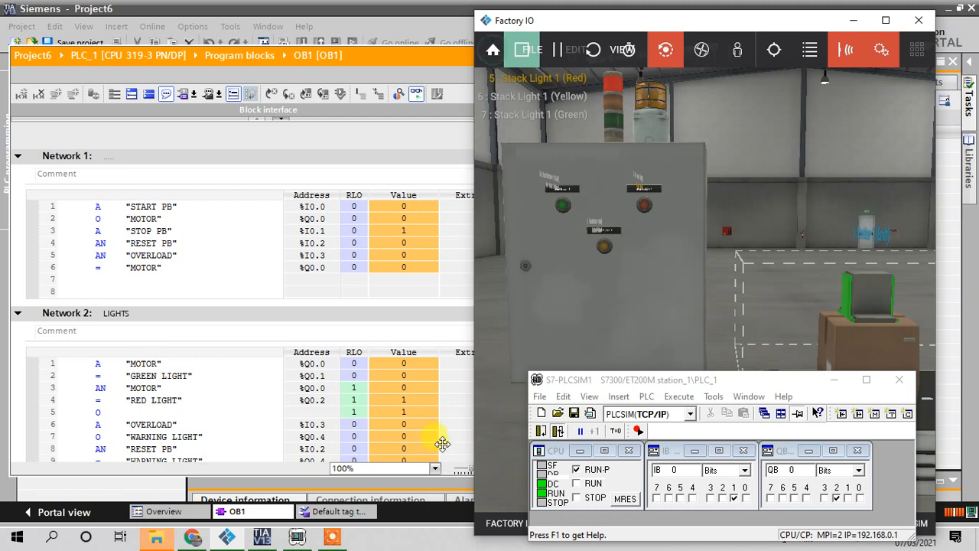
click(330, 536)
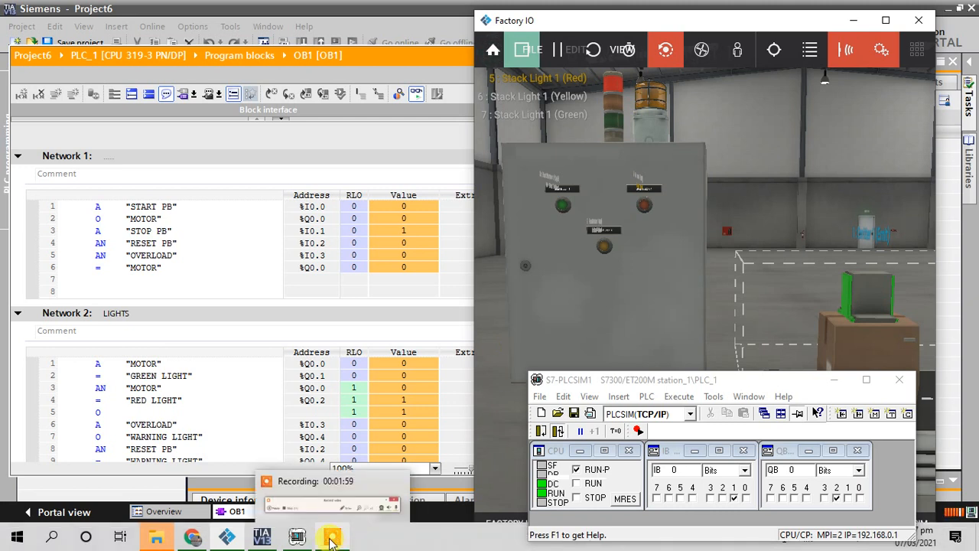